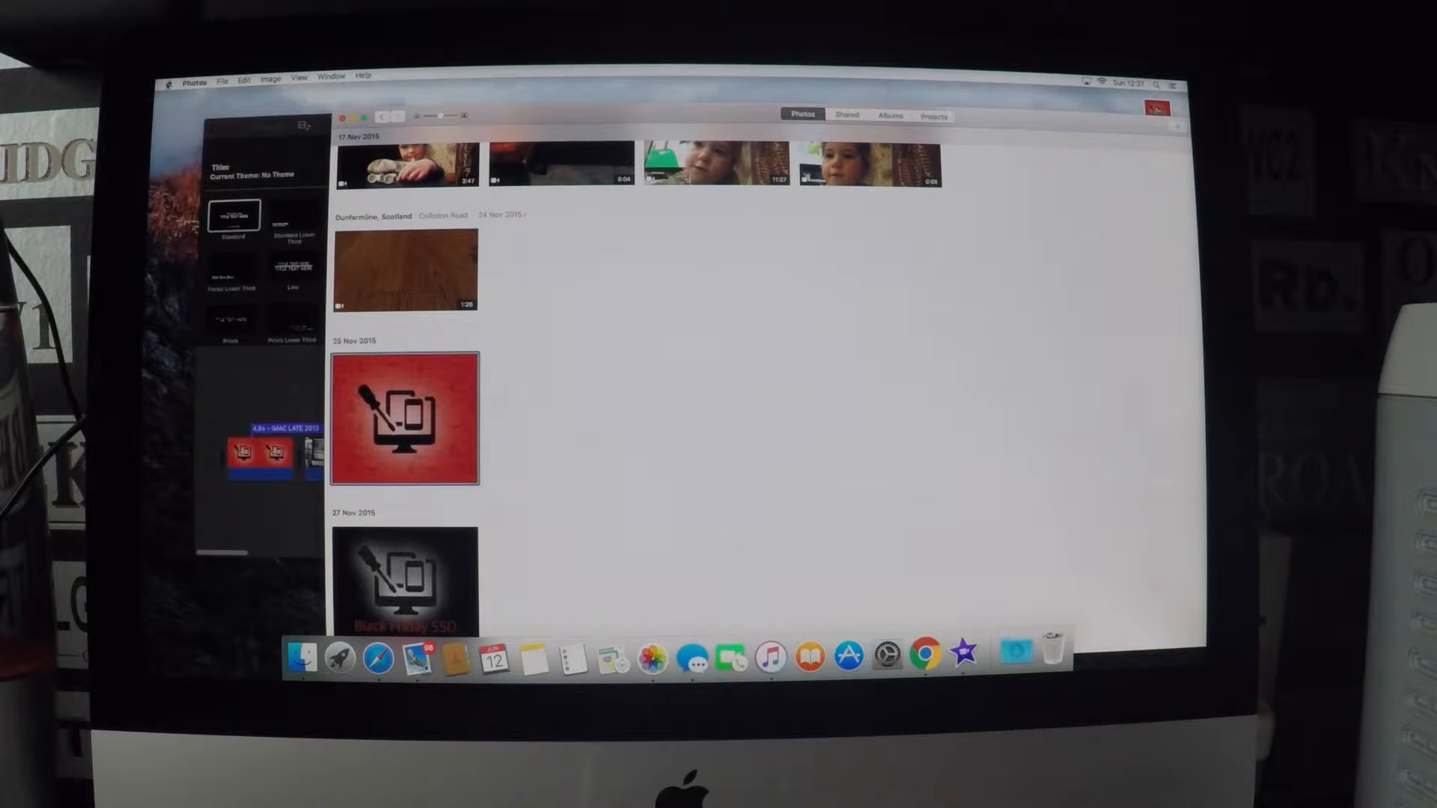
# - Show the Photos menu, then bring up a Finder window on the macOS drive
pyautogui.click(168, 84)
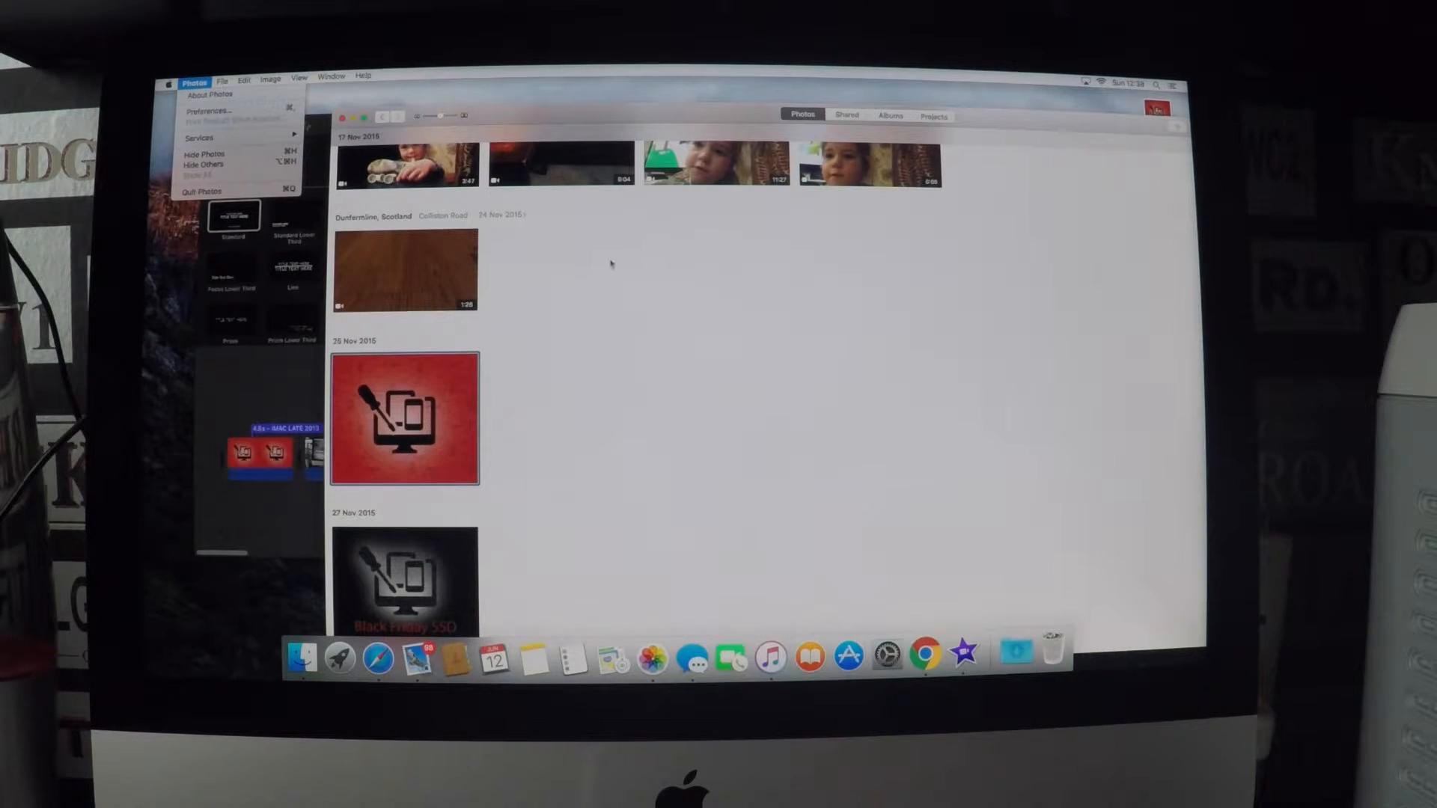
pyautogui.click(299, 658)
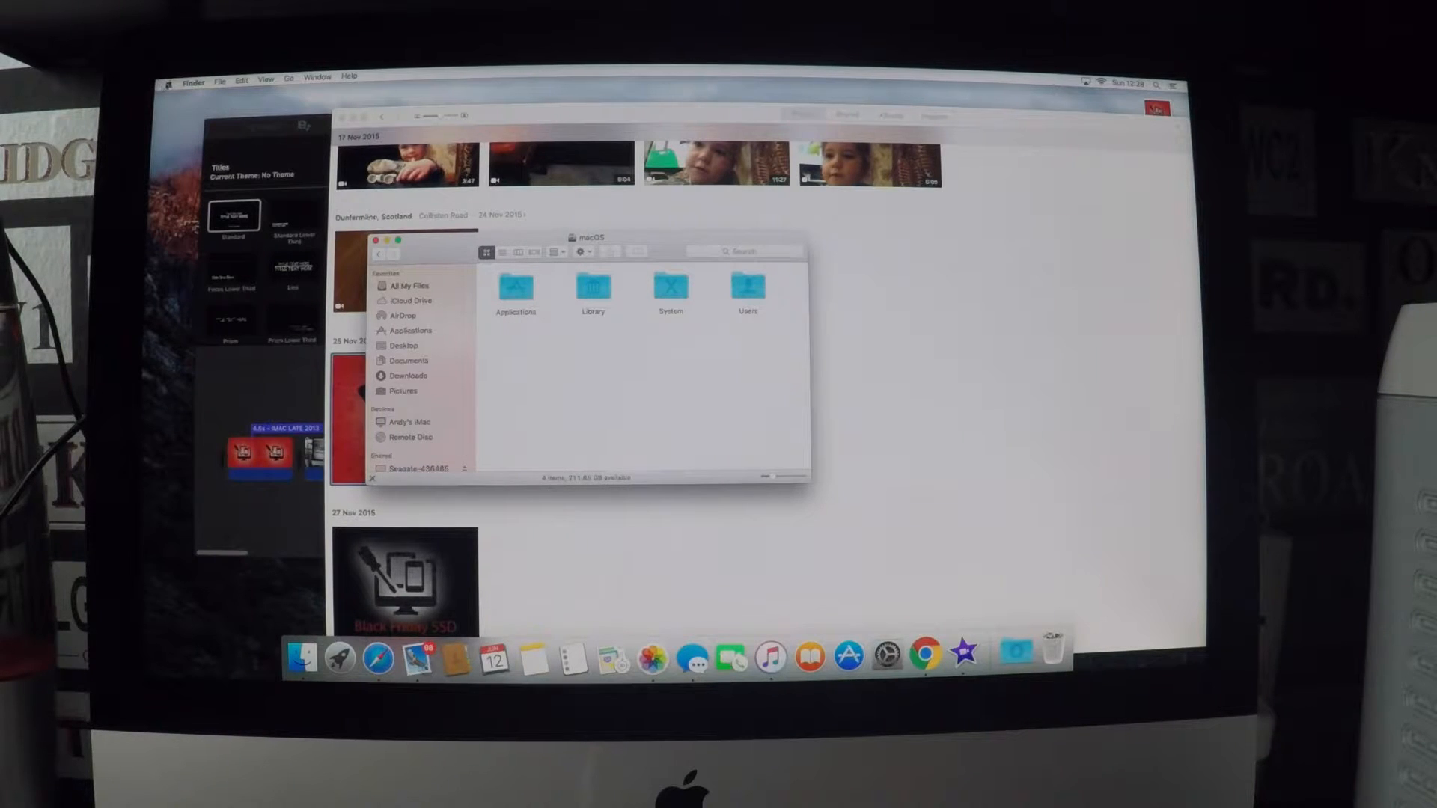
# - Choose Shut Down from the Apple menu so the confirmation appears
pyautogui.click(166, 82)
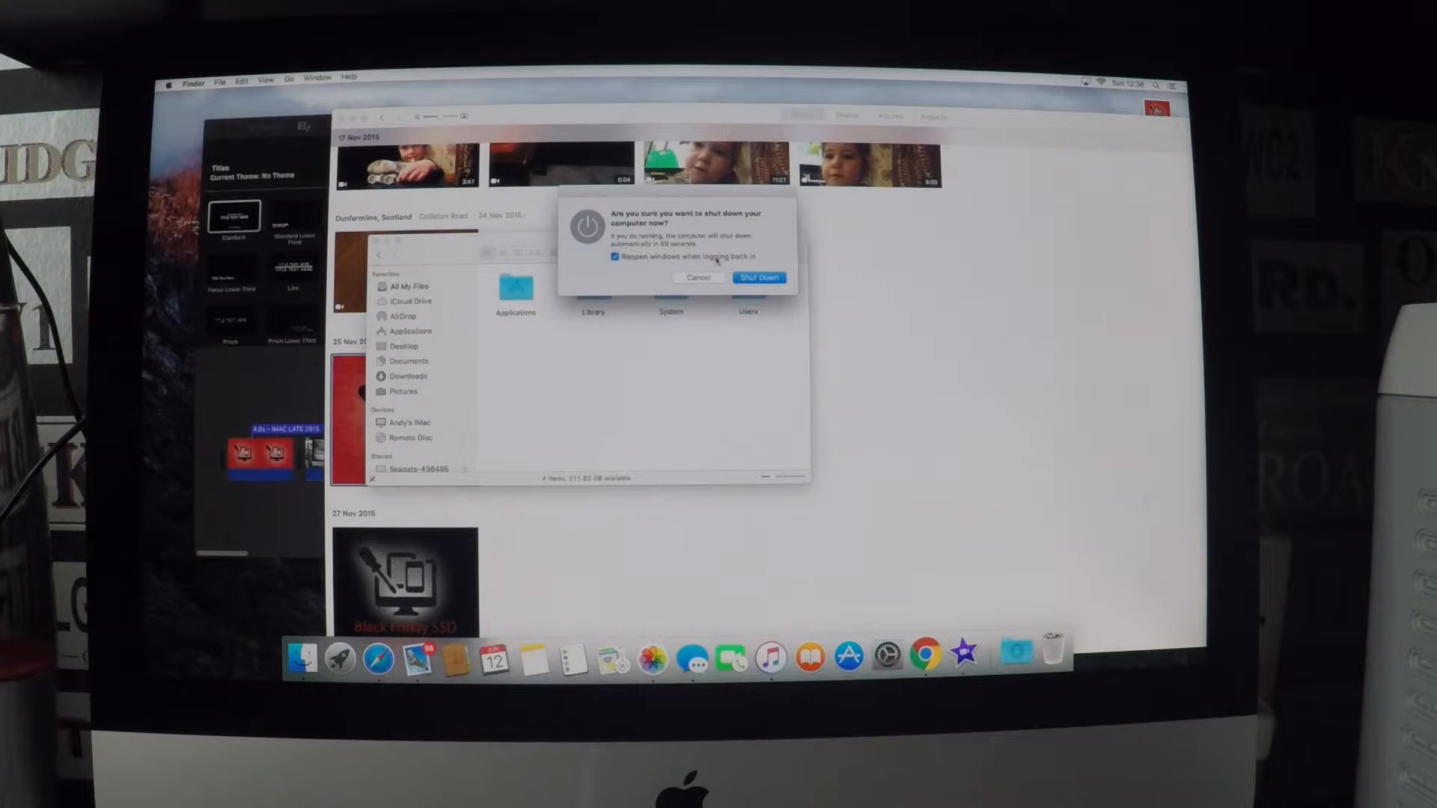
# - Confirm the shutdown and power the Mac back up to the login screen
pyautogui.click(613, 256)
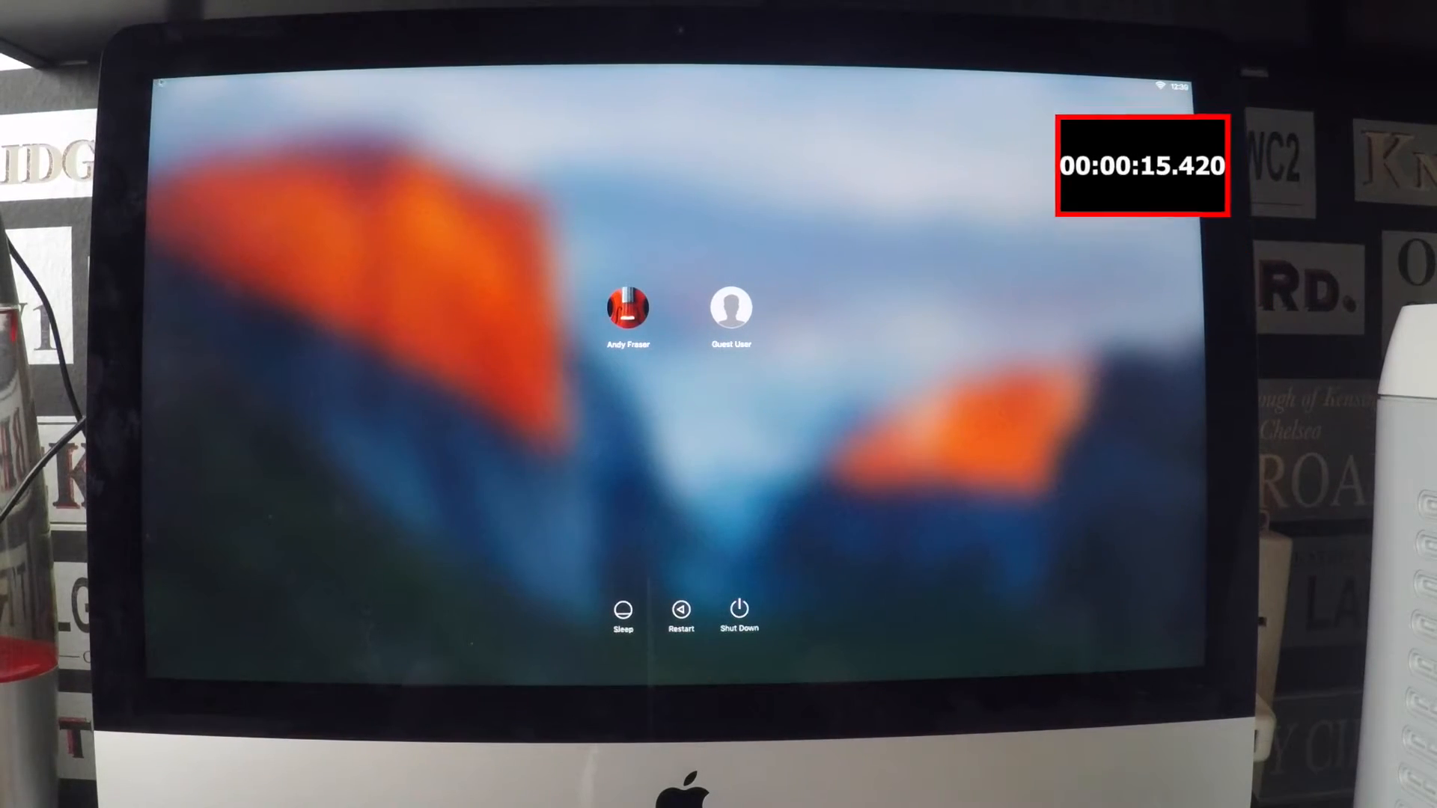
# - Log in to the main user account and reach the desktop
pyautogui.click(627, 305)
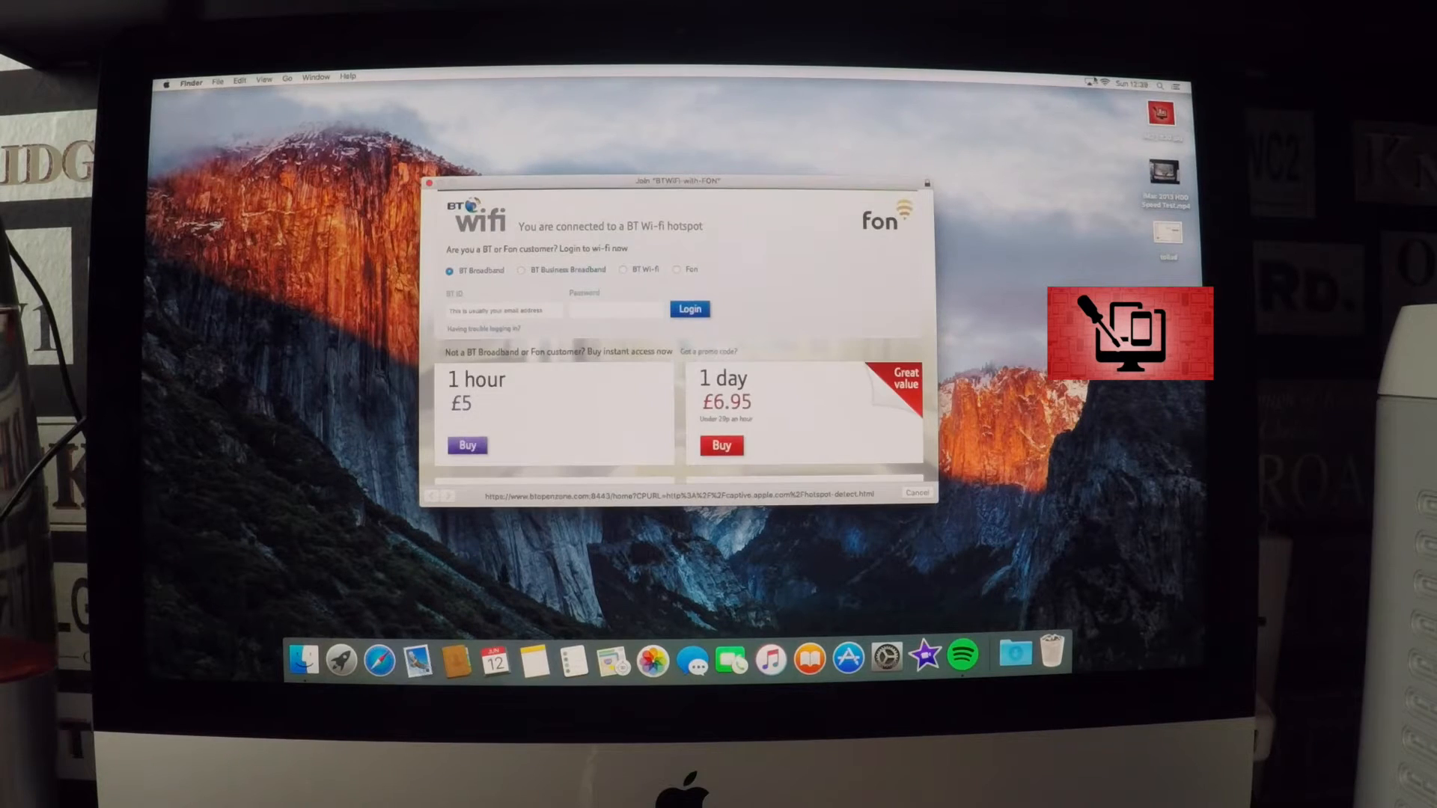
# - Cancel the BT Wi-Fi hotspot sign-in, leaving a clear desktop
pyautogui.click(1089, 84)
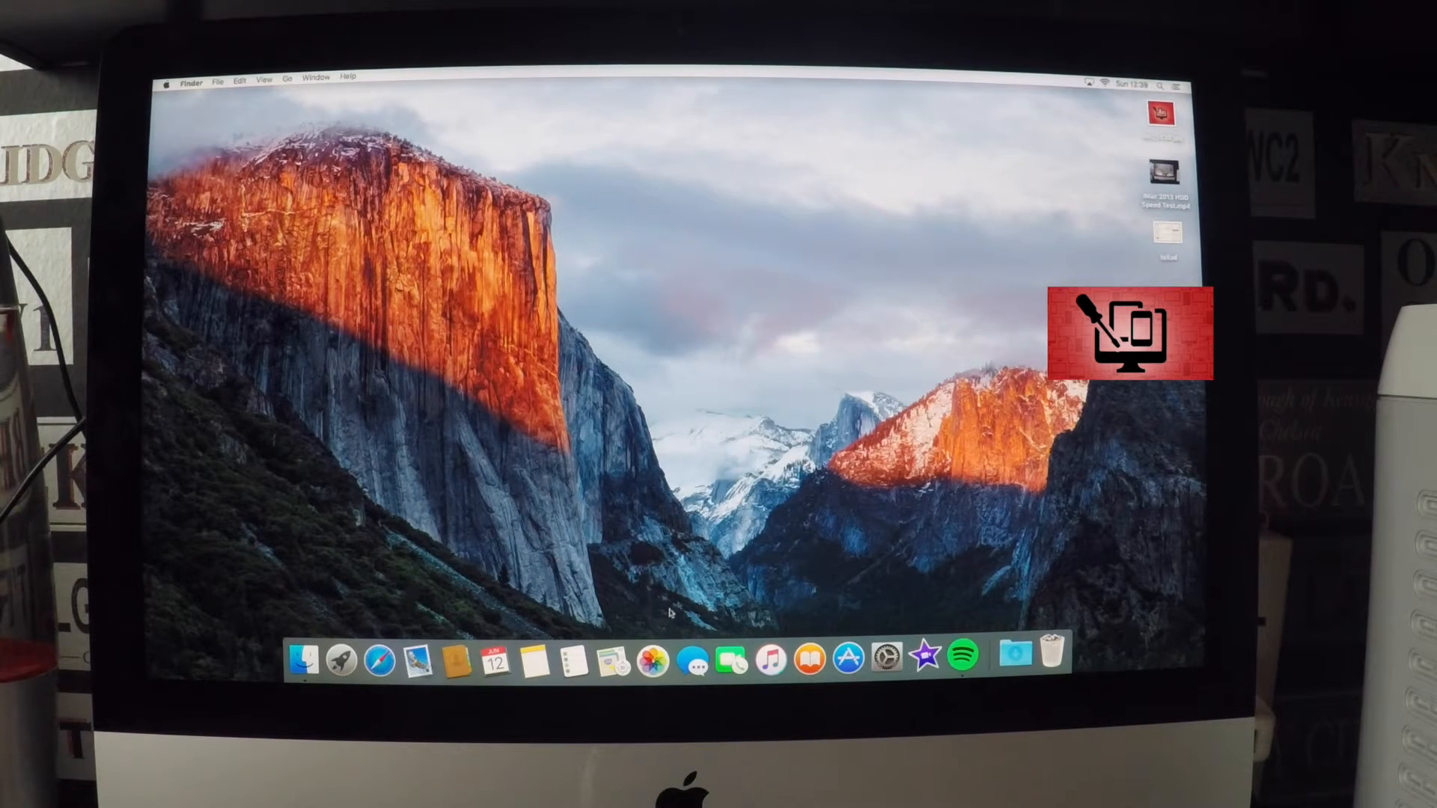
pyautogui.moveTo(824, 611)
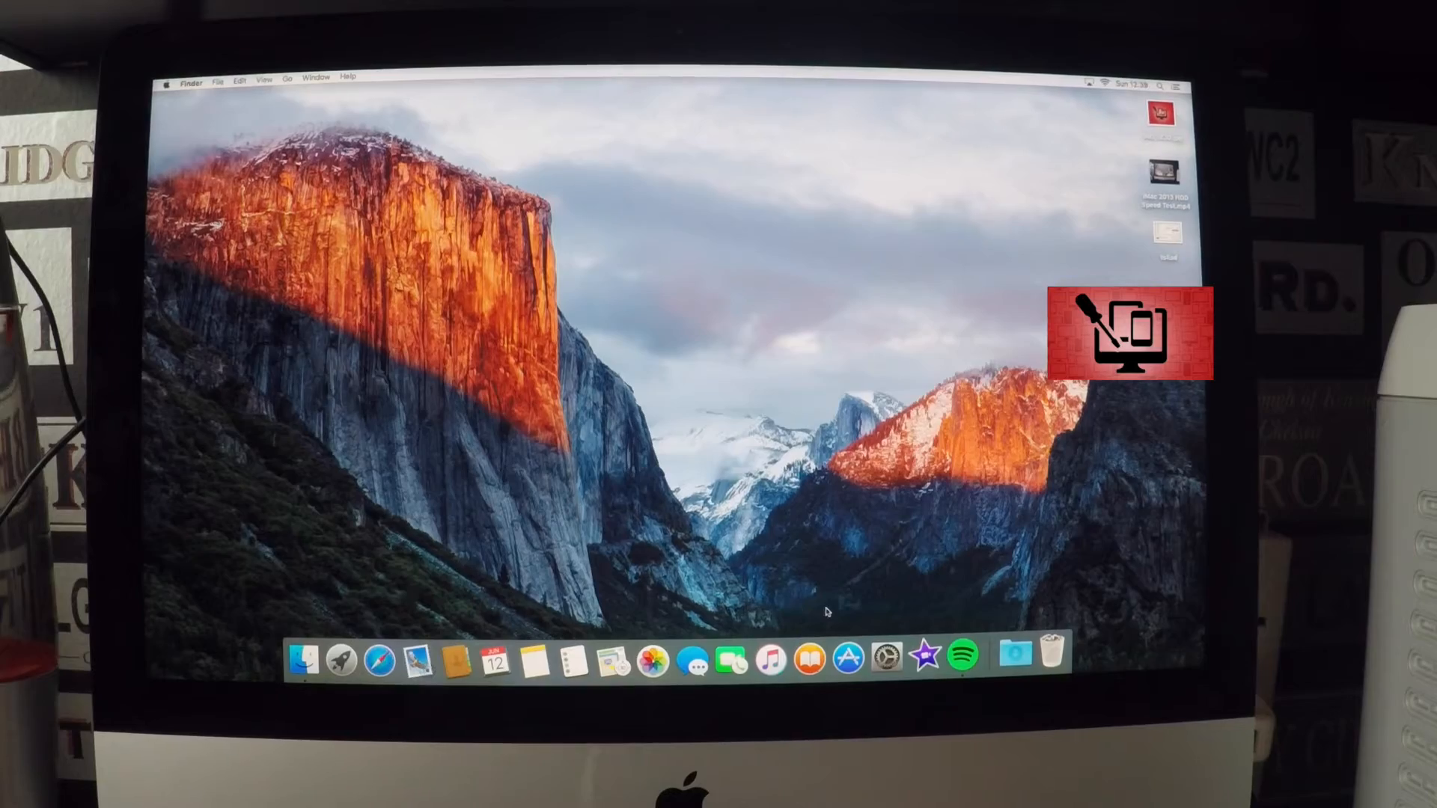
pyautogui.click(964, 657)
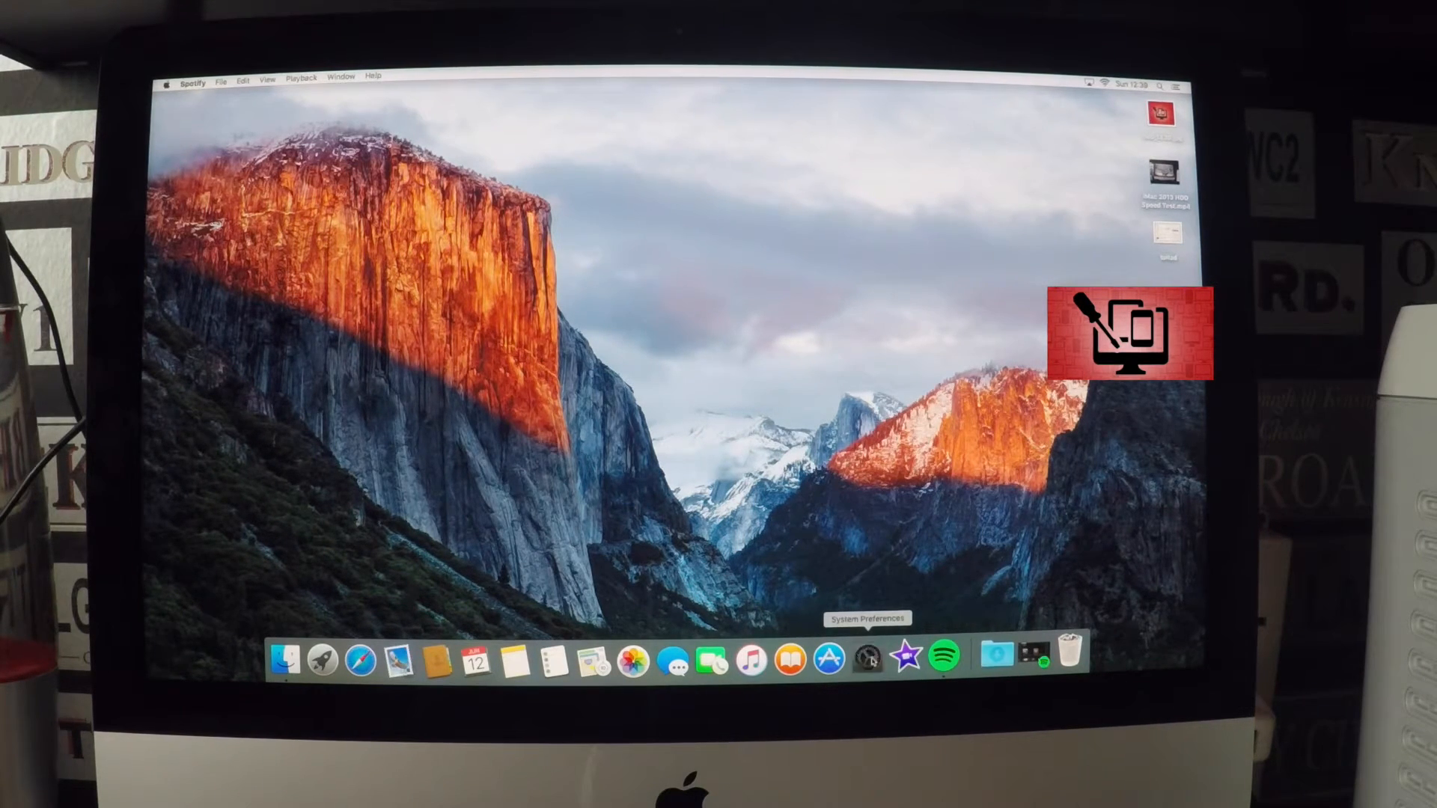
pyautogui.click(862, 658)
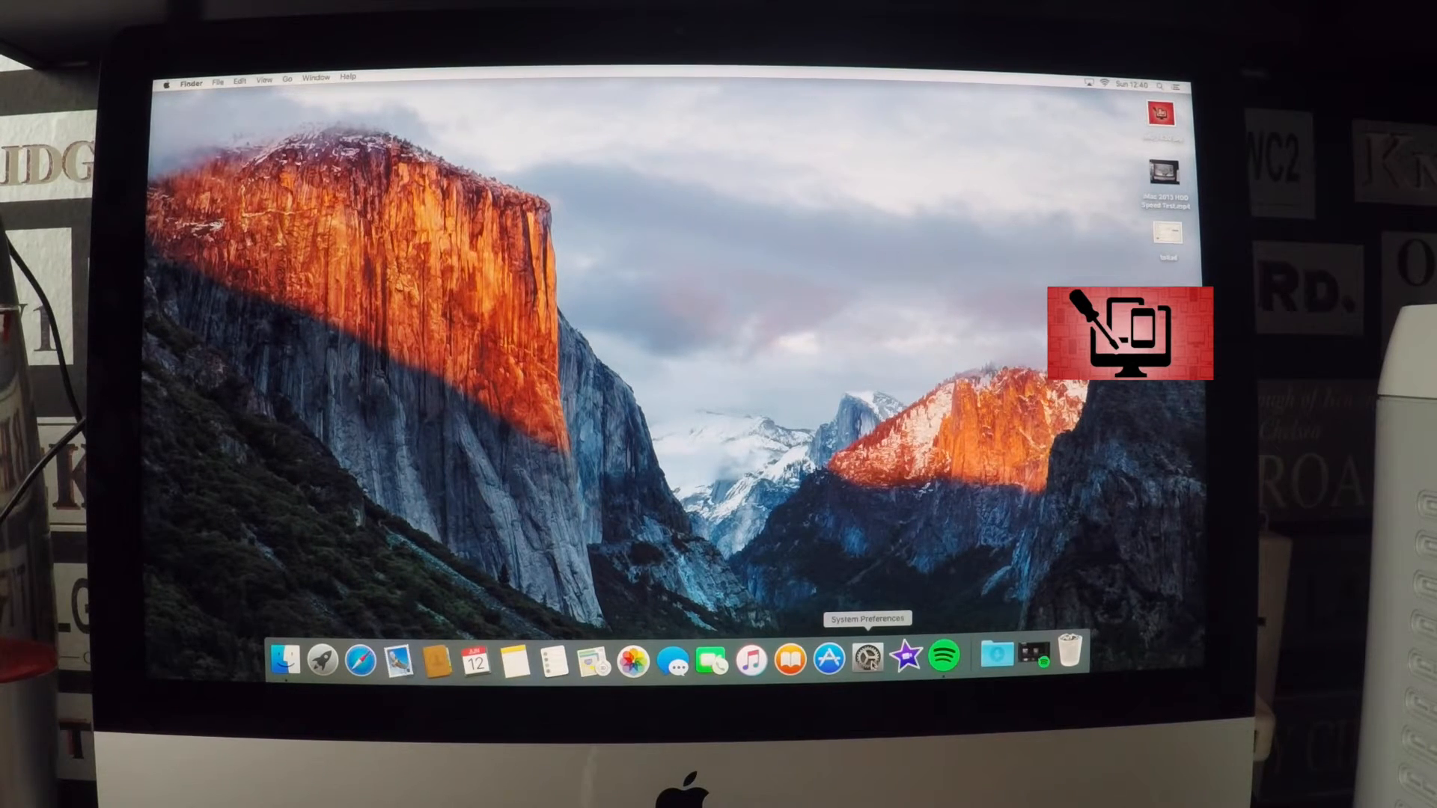
pyautogui.click(865, 658)
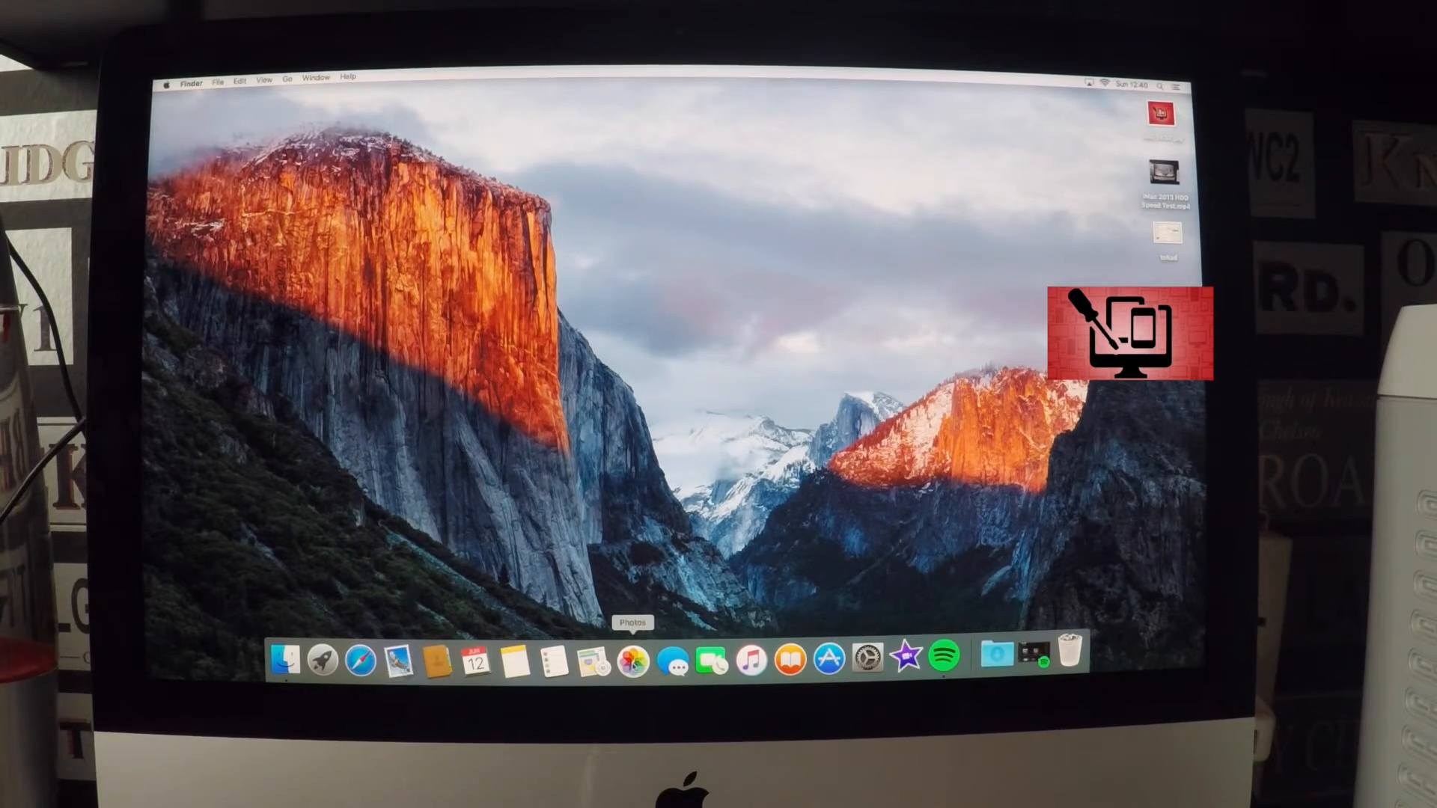
# - Launch Photos from the Dock and scroll rapidly down the library to recent January photos
pyautogui.click(634, 659)
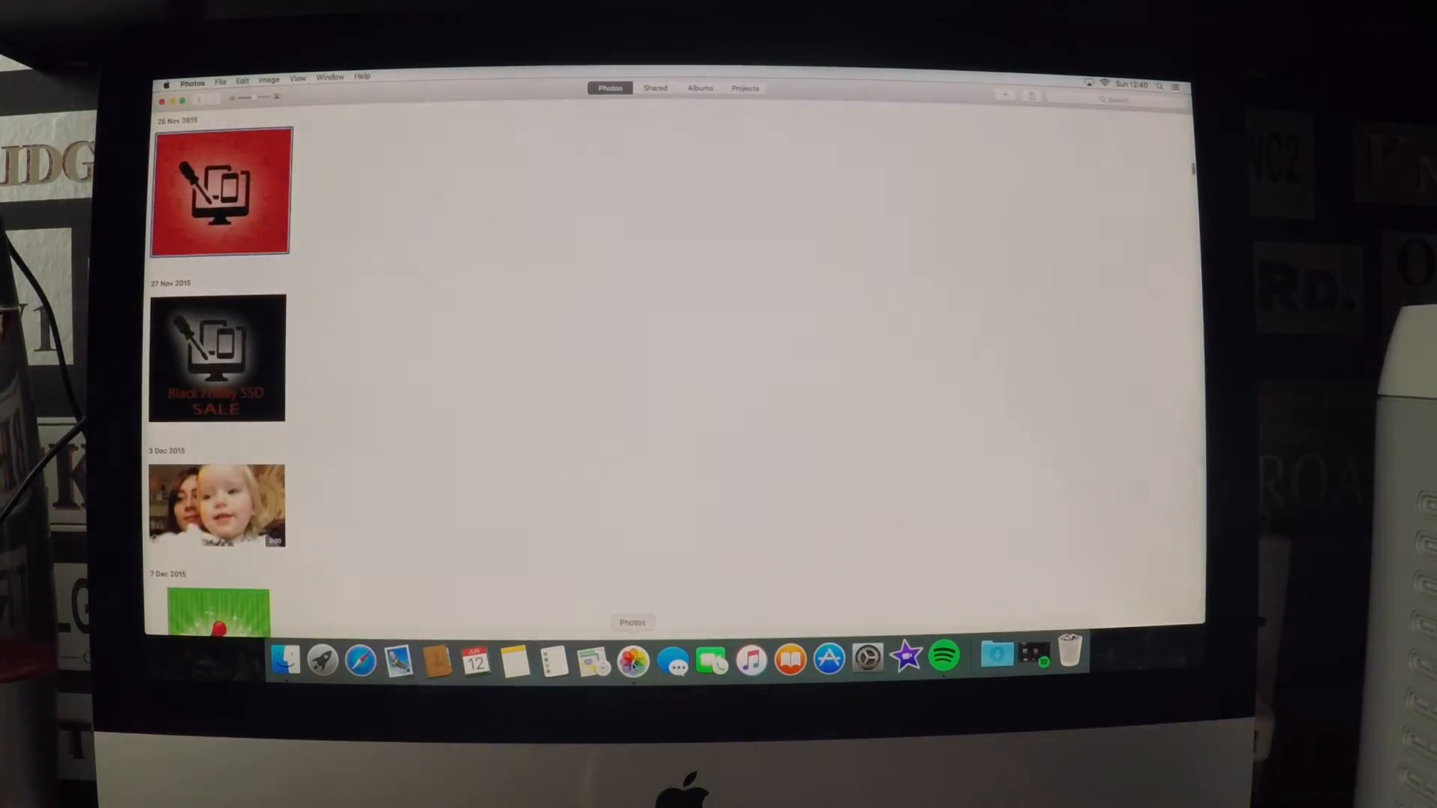
pyautogui.scroll(-3)
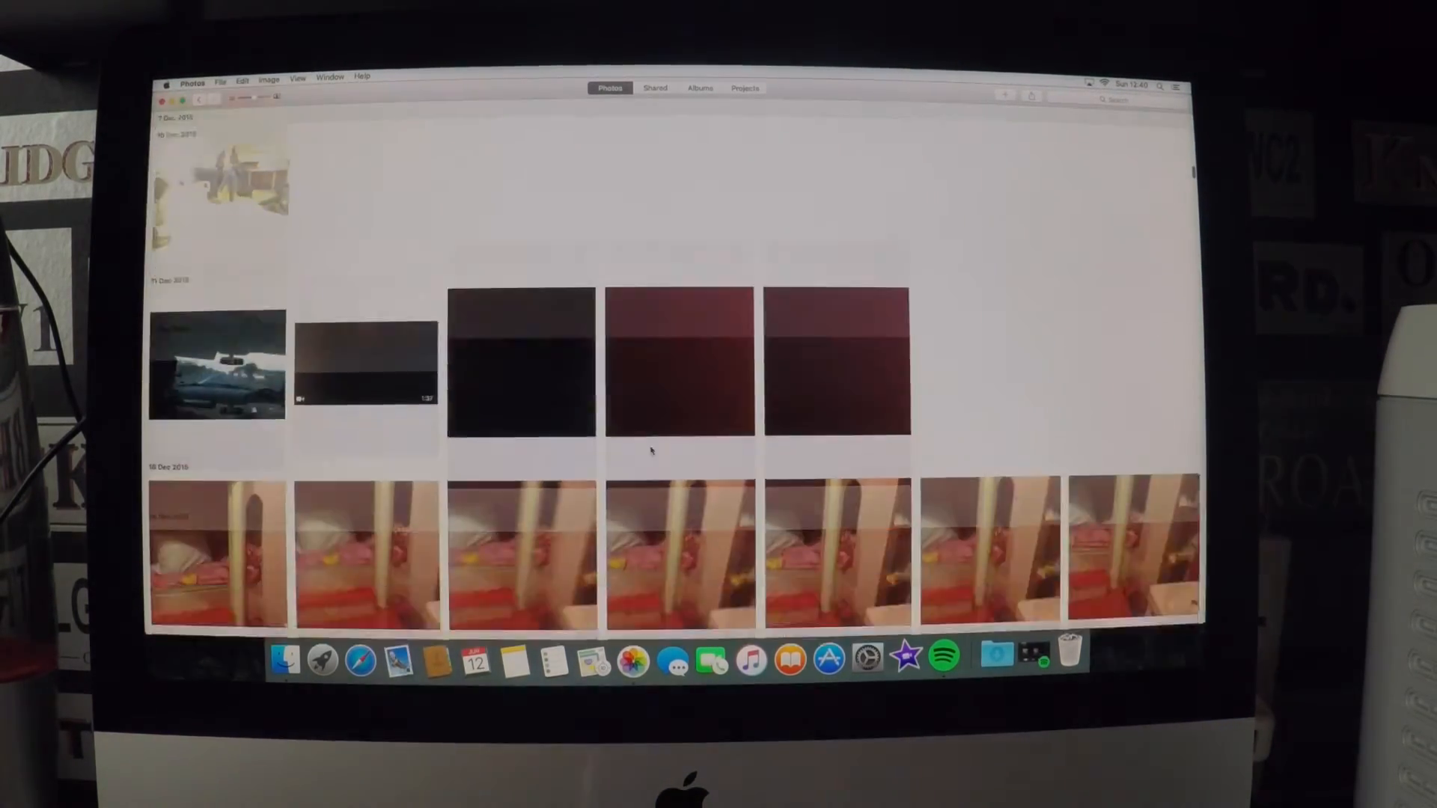
pyautogui.scroll(-3)
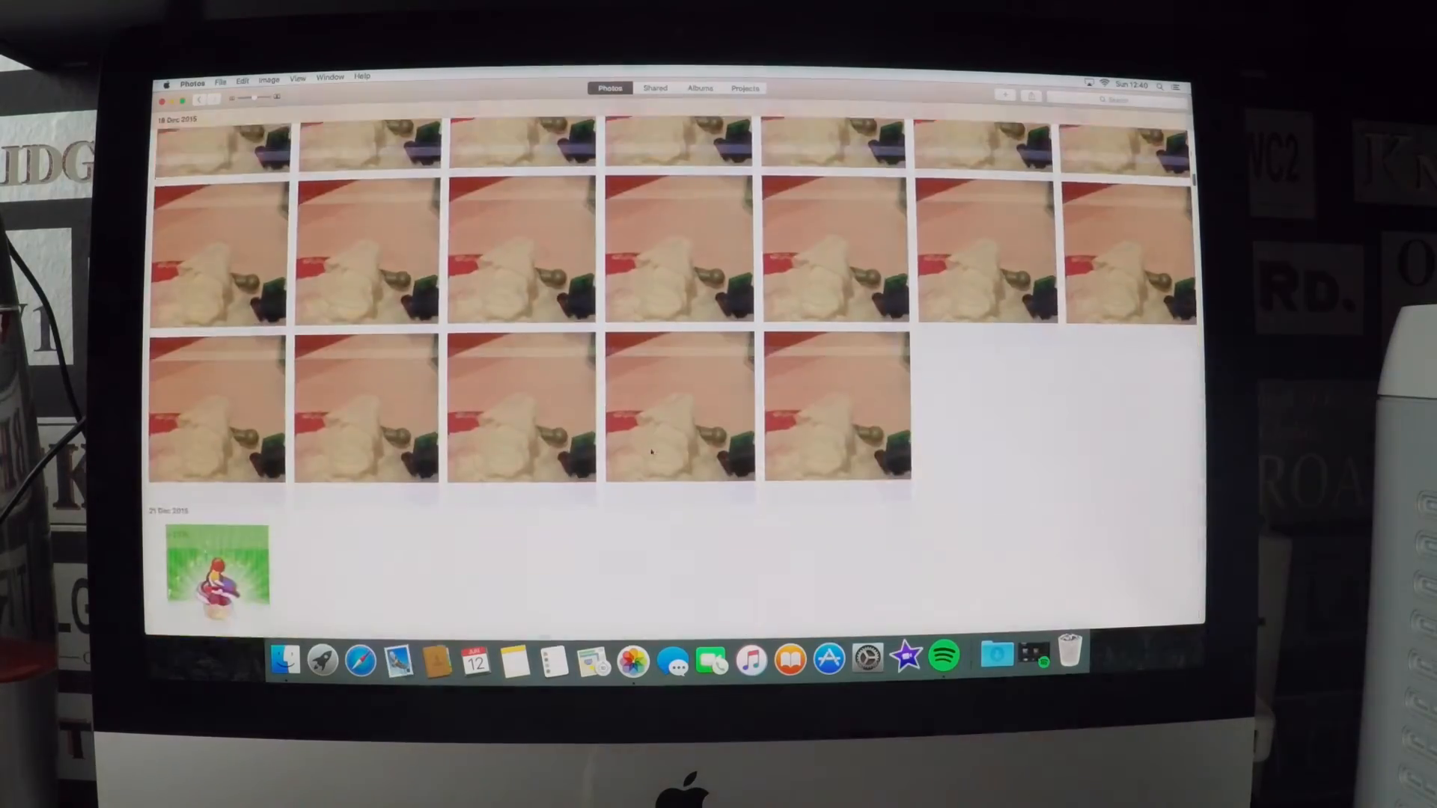
pyautogui.scroll(-3)
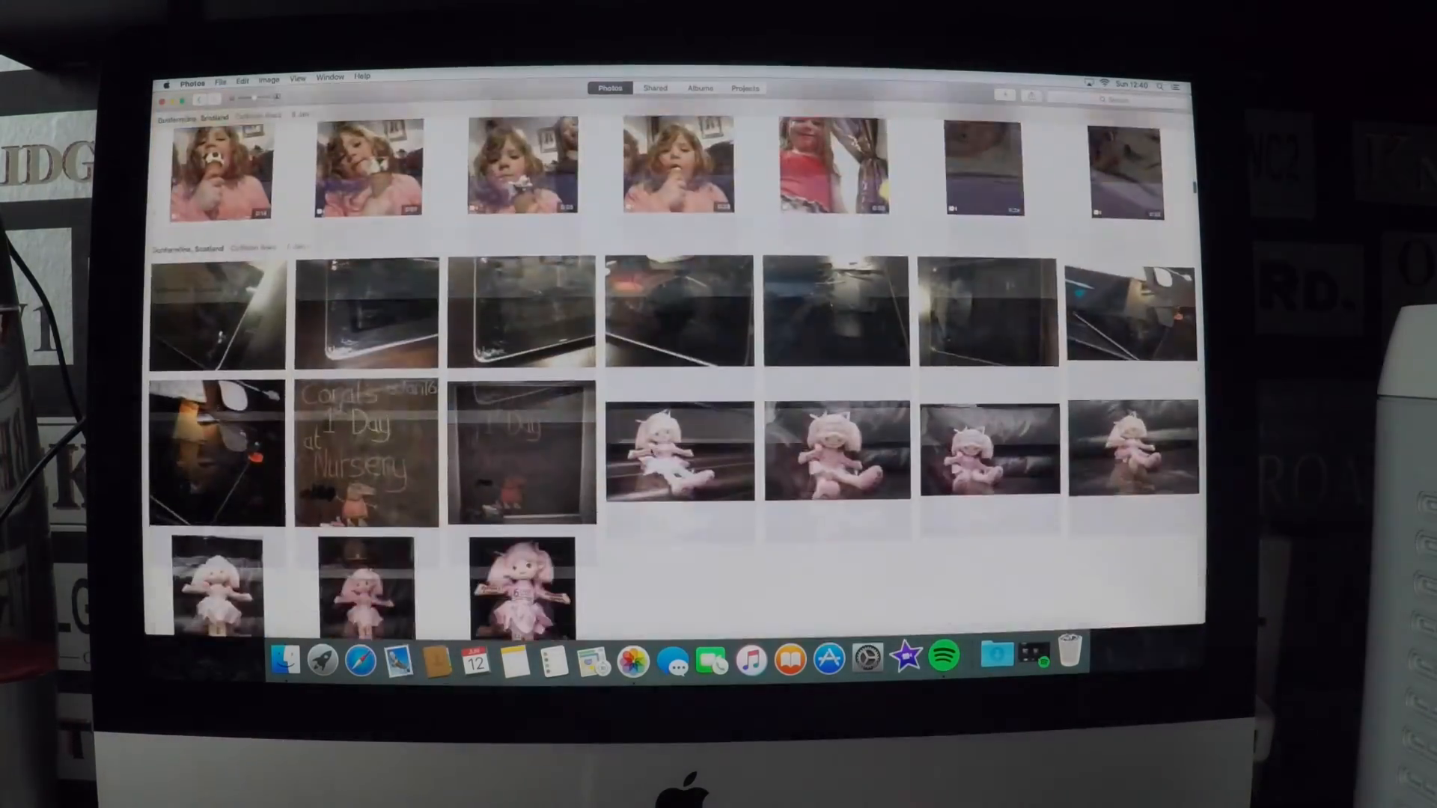
pyautogui.scroll(-3)
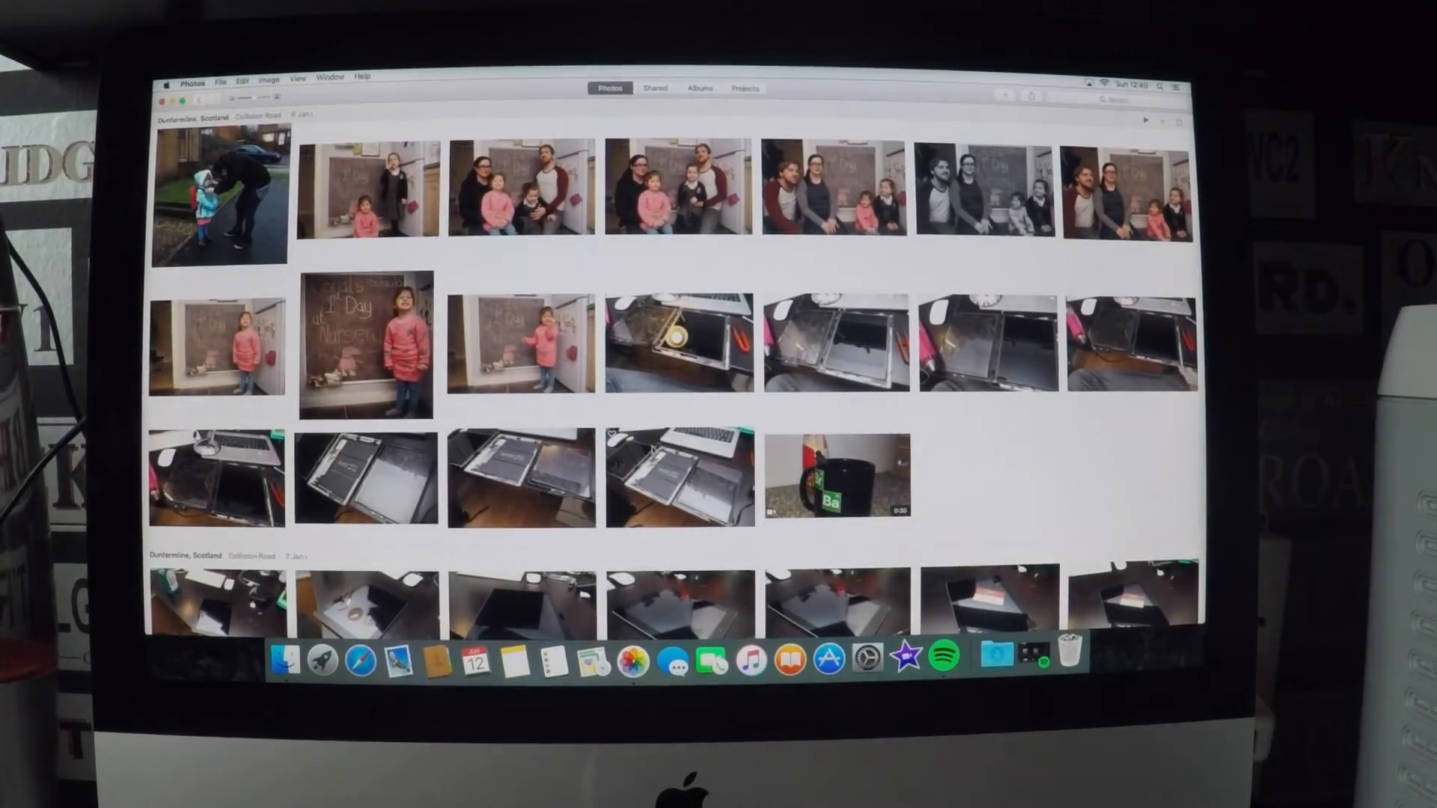
pyautogui.scroll(-3)
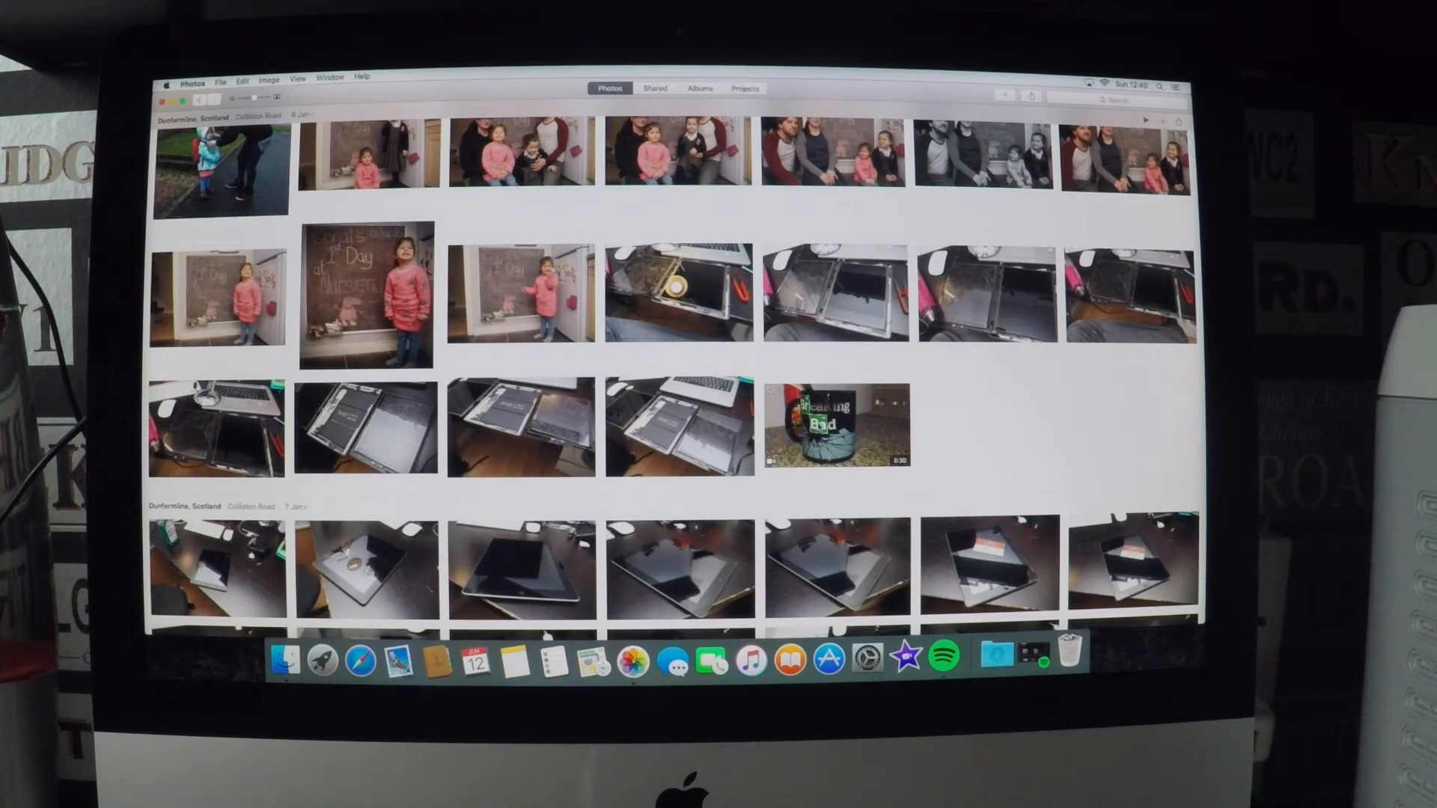
pyautogui.scroll(-3)
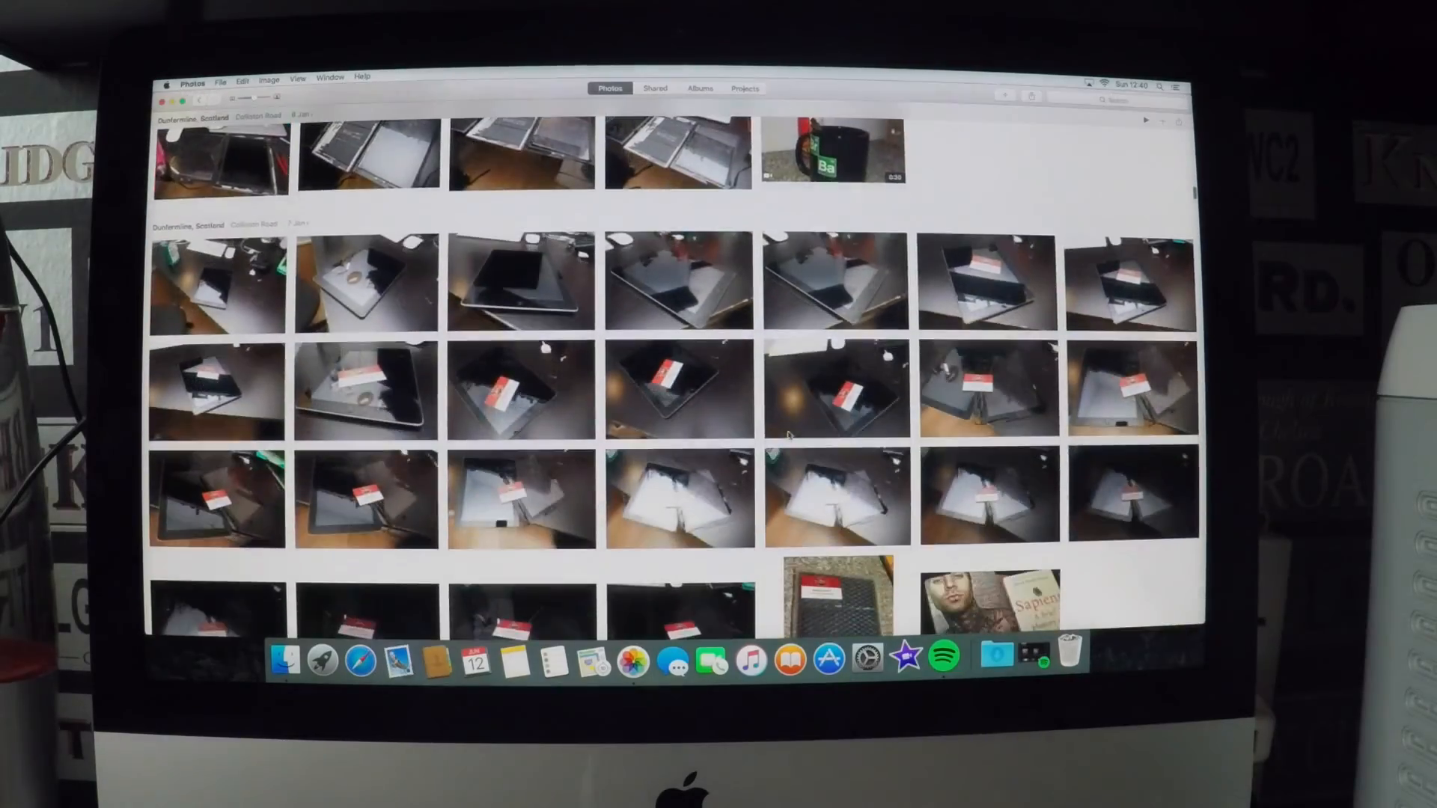
pyautogui.scroll(-3)
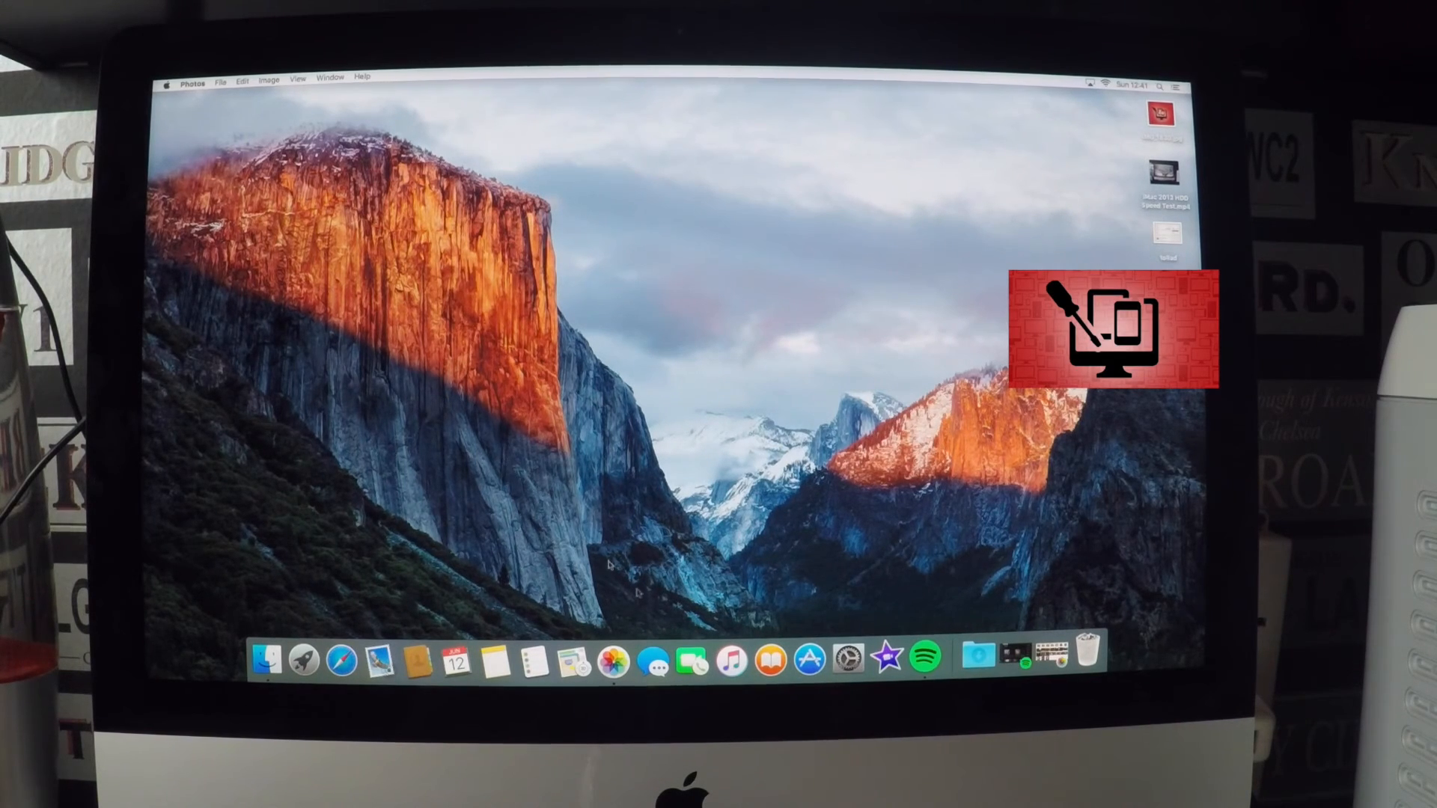
pyautogui.moveTo(266, 658)
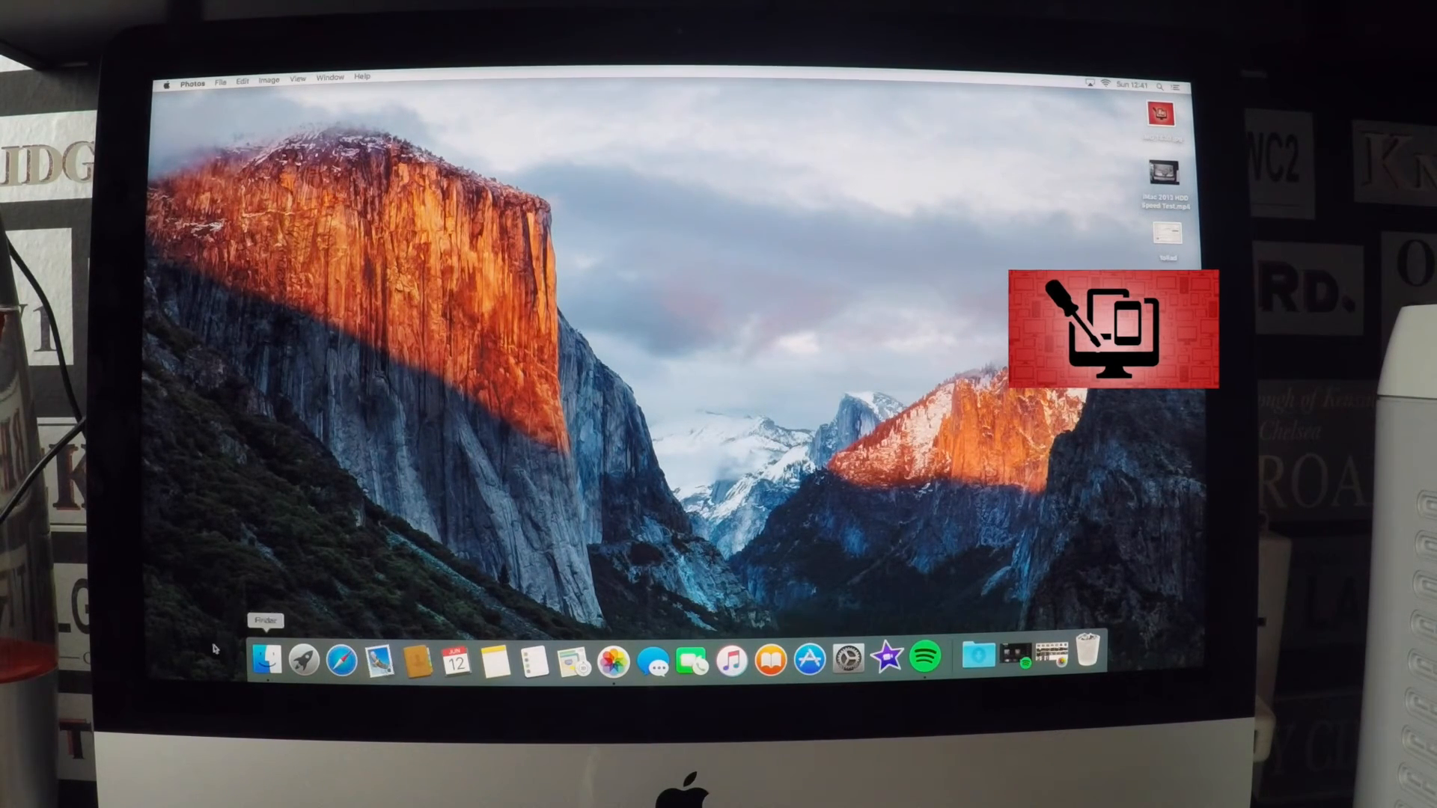